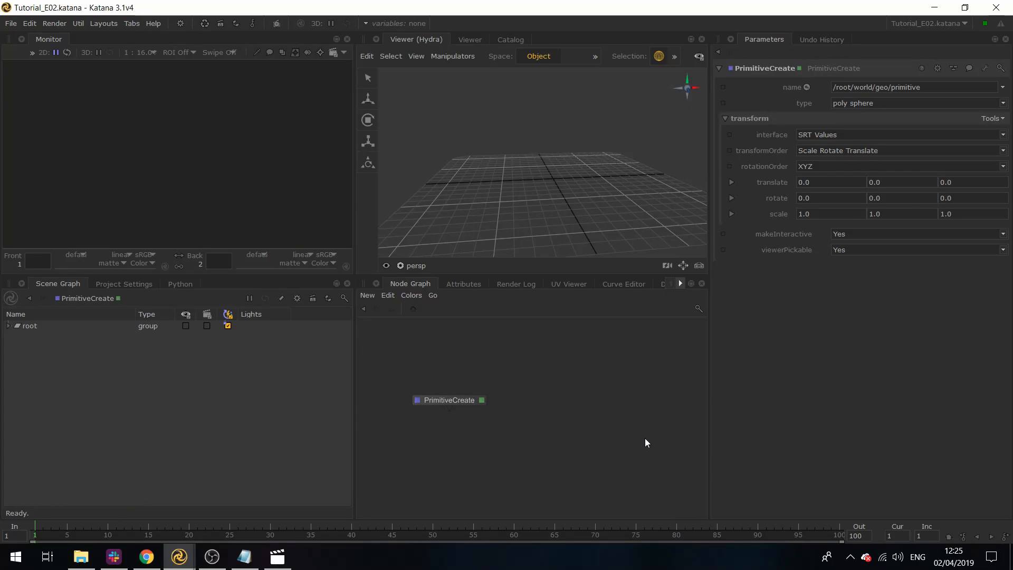
mouse_move(560, 432)
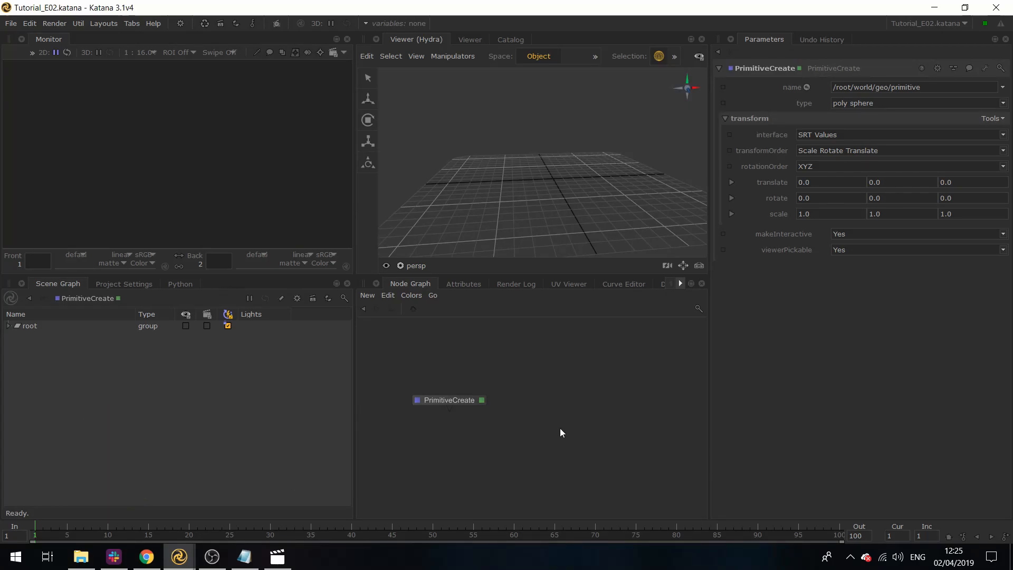
mouse_move(571, 432)
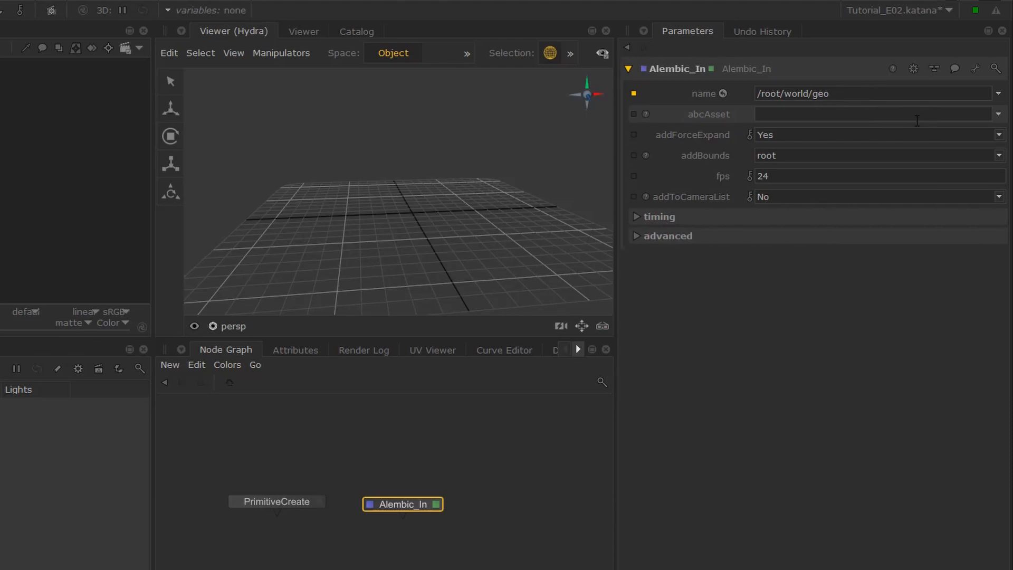
Browse the abcAsset path into the alembic folder and choose mug_v01.abc
left_click(999, 114)
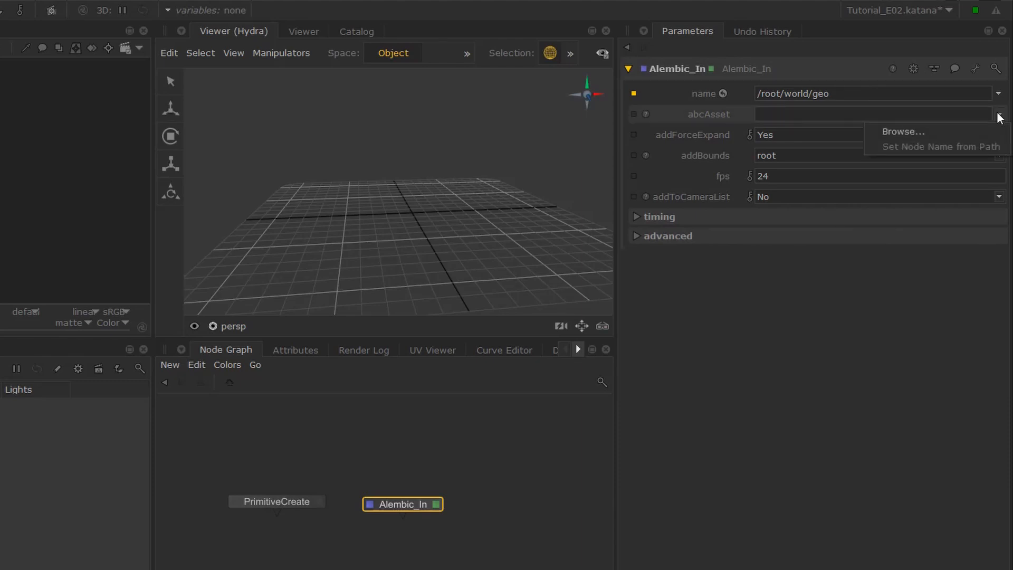
left_click(903, 132)
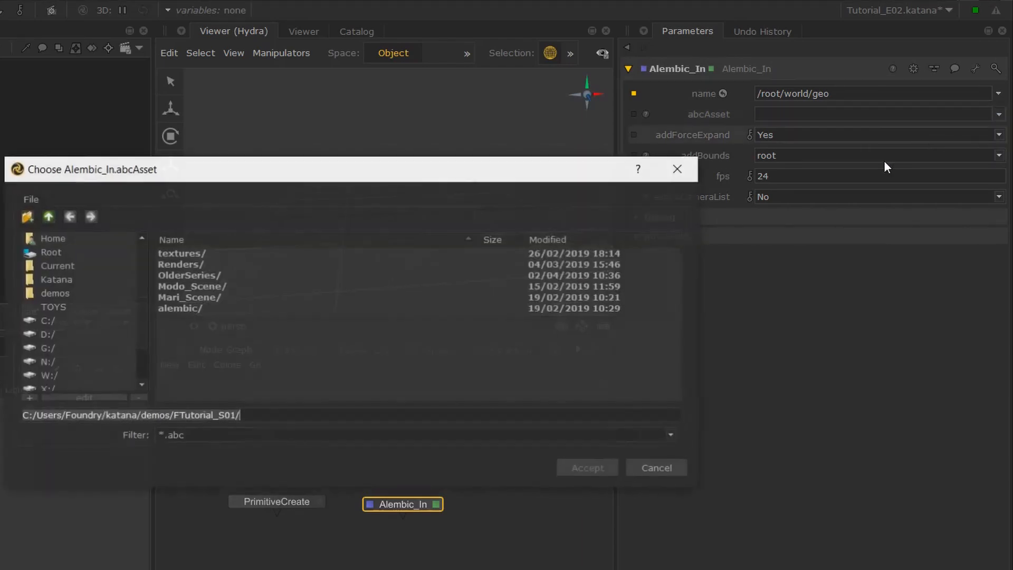
left_click(180, 308)
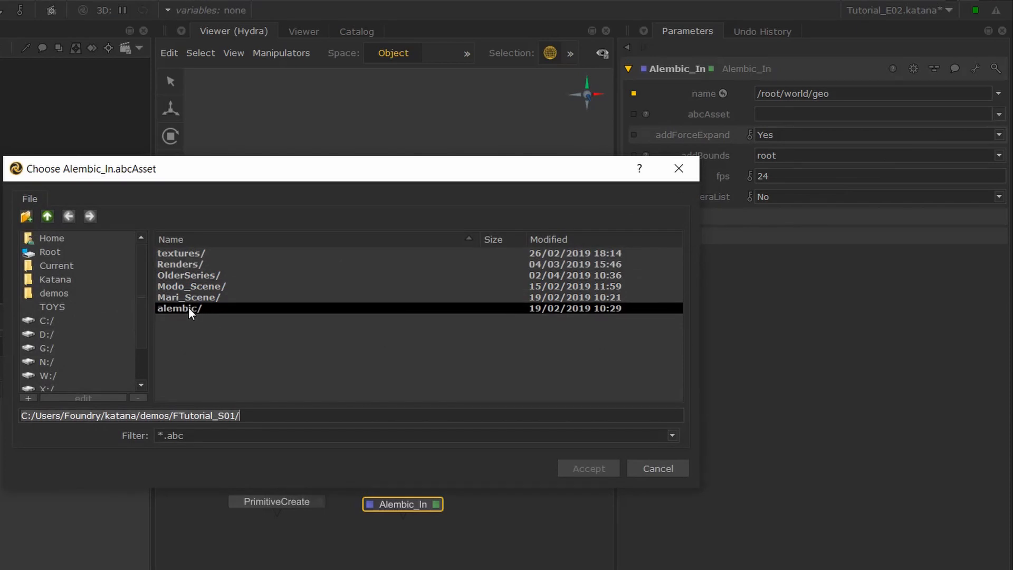
double_click(179, 308)
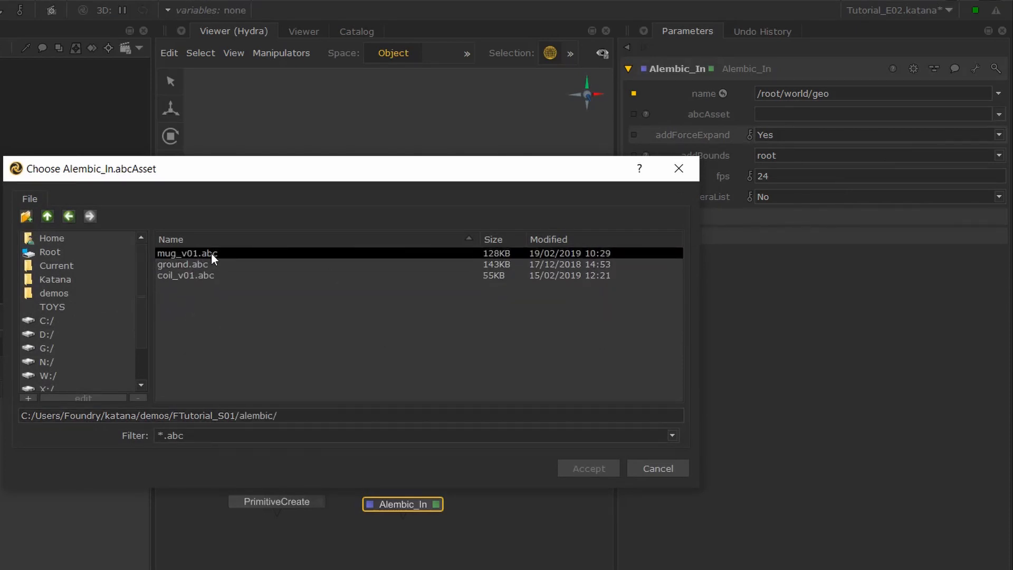
left_click(587, 467)
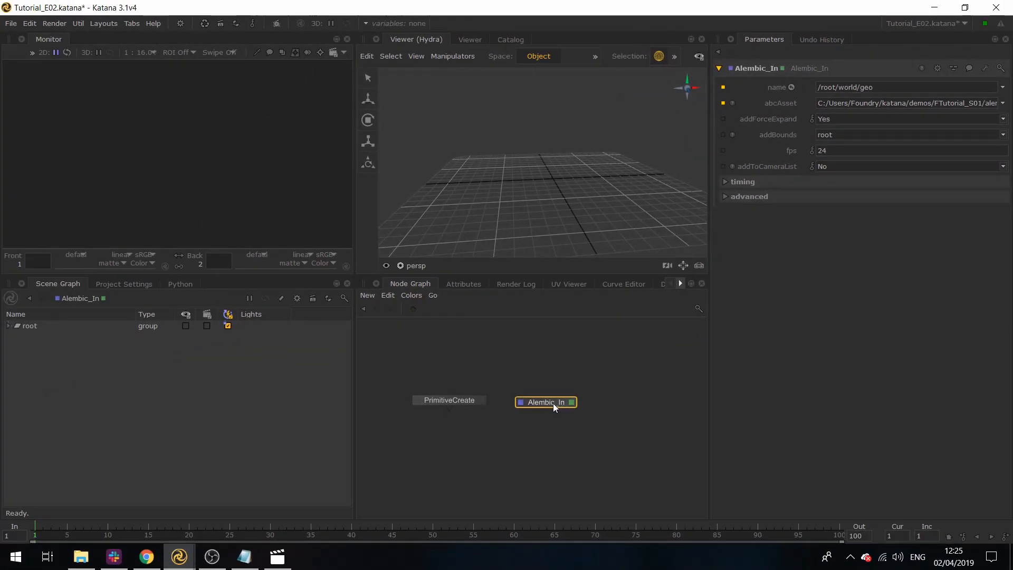
Select the Alembic_In node to duplicate it into Alembic_In1 and Alembic_In2
left_click(8, 325)
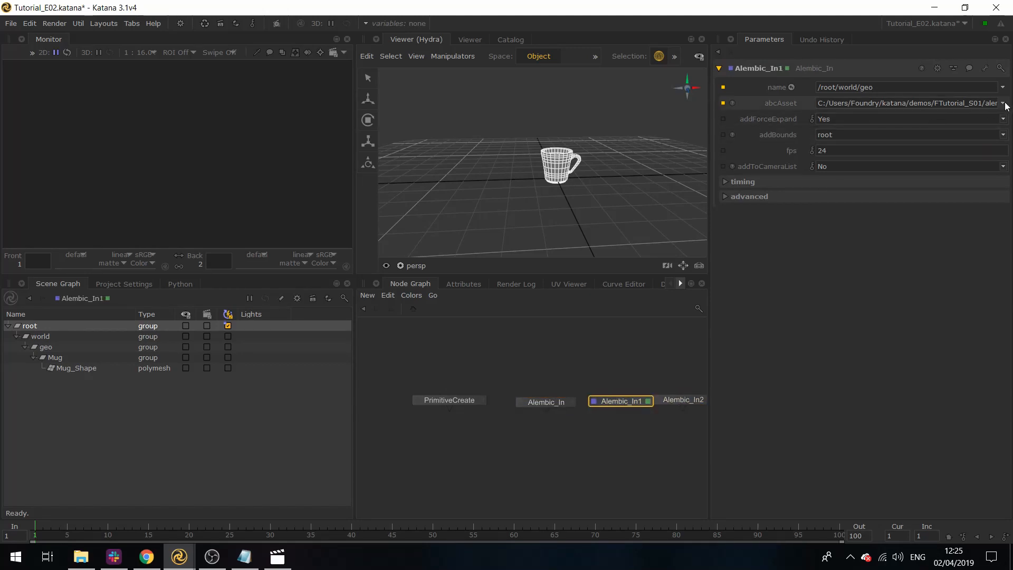
Load ground.abc into Alembic_In1 and coil_v01.abc into Alembic_In2, then view the ground geometry
left_click(1005, 103)
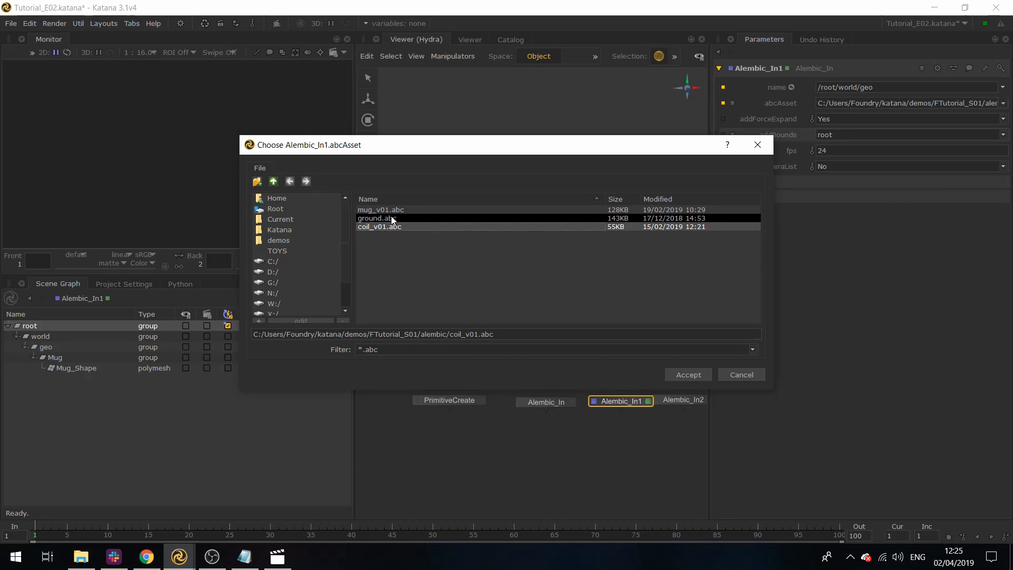
left_click(687, 374)
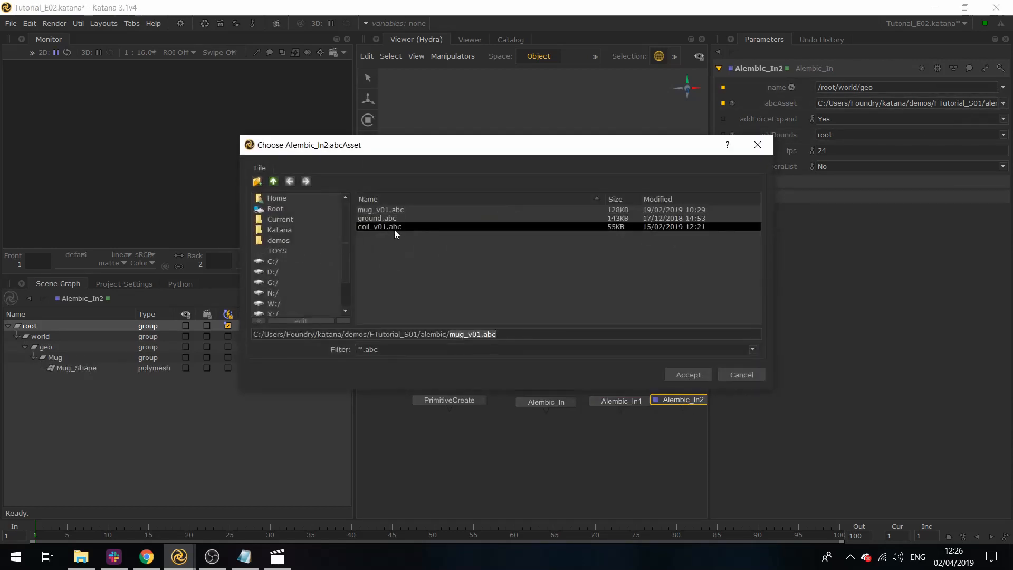
left_click(687, 373)
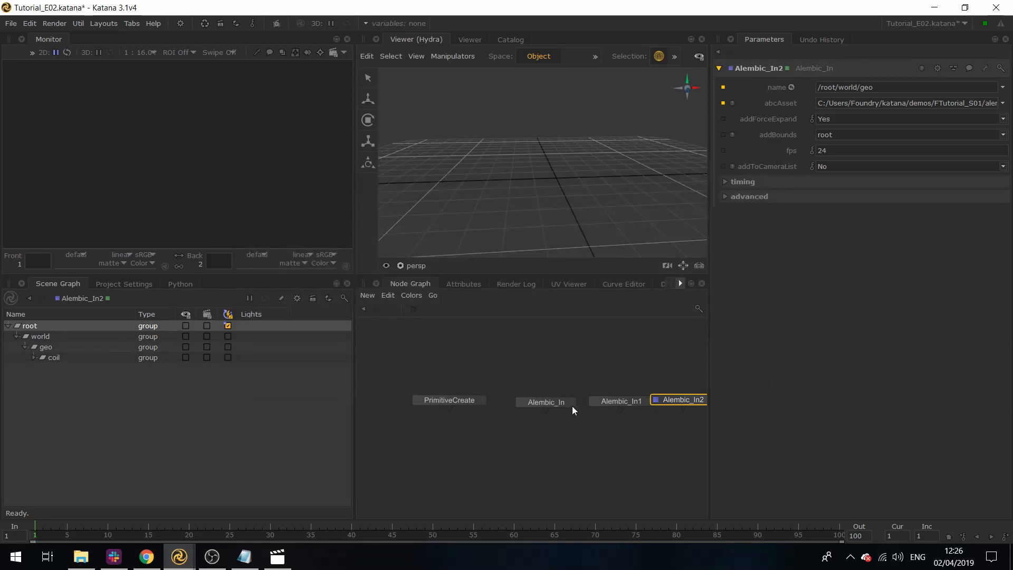
mouse_move(70, 365)
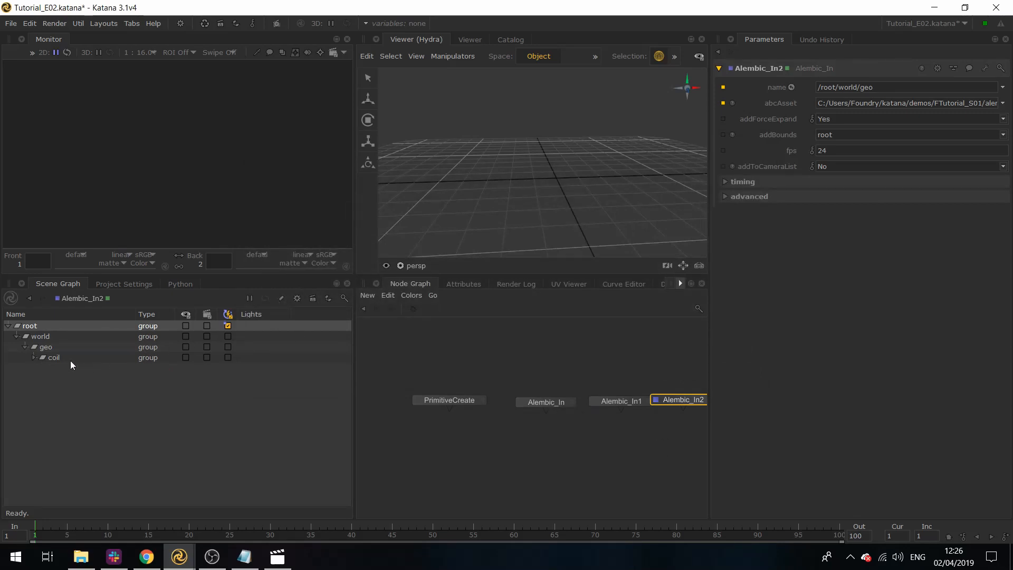
left_click(620, 398)
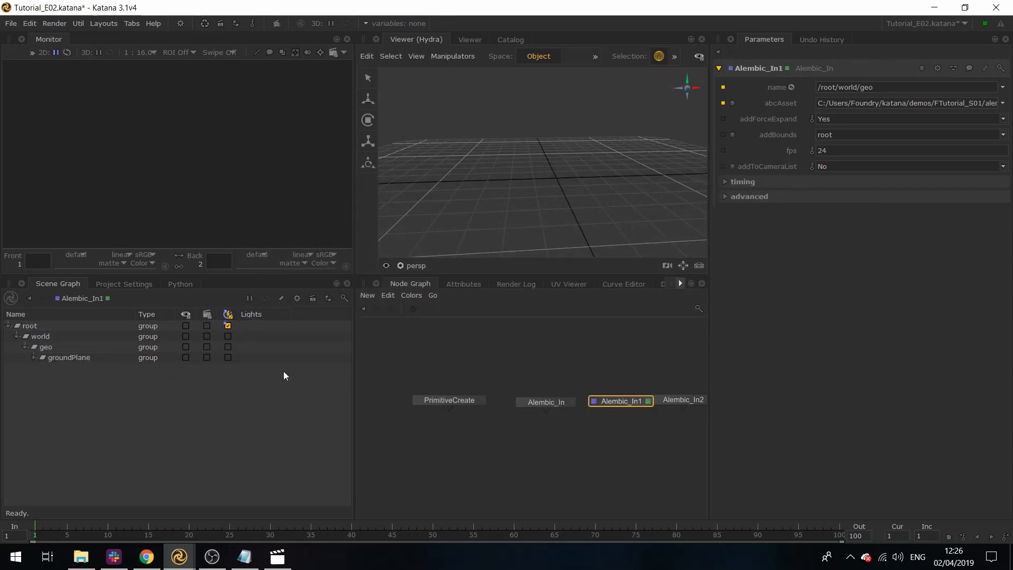
Name the Alembic_In nodes ground and coil from their asset paths and rename PrimitiveCreate to sphere
left_click(544, 401)
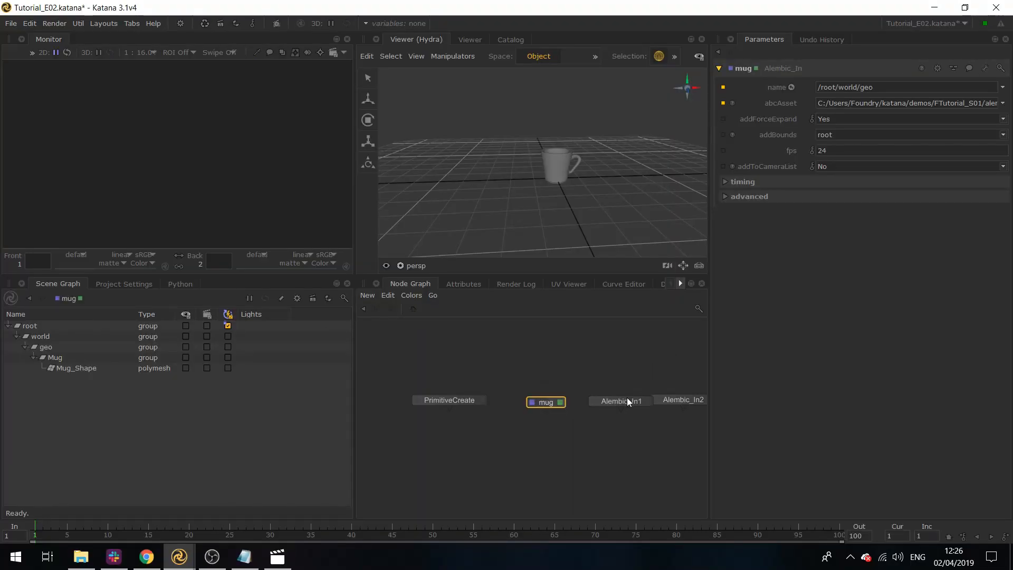
left_click(620, 400)
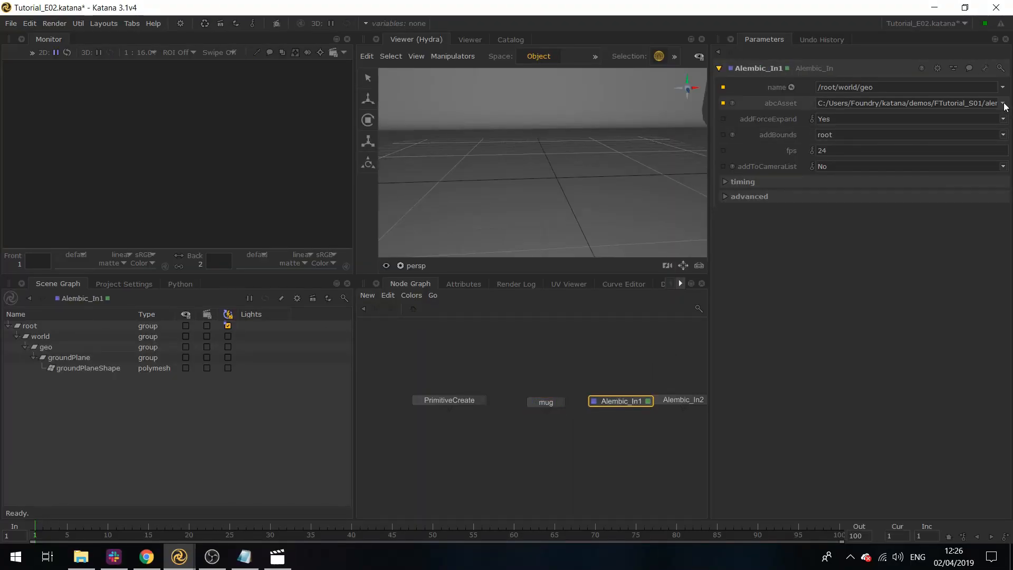
left_click(1002, 102)
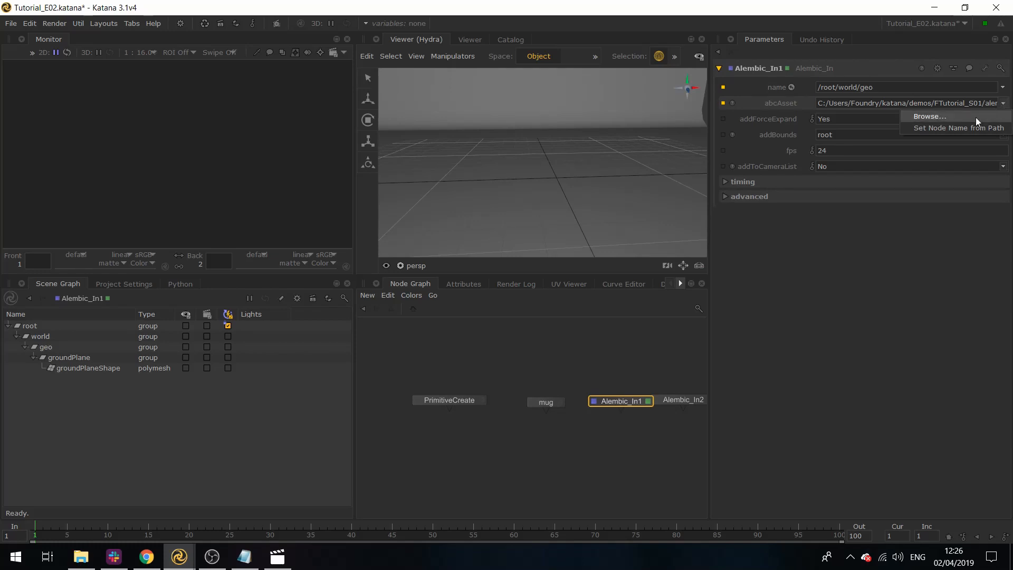
left_click(958, 127)
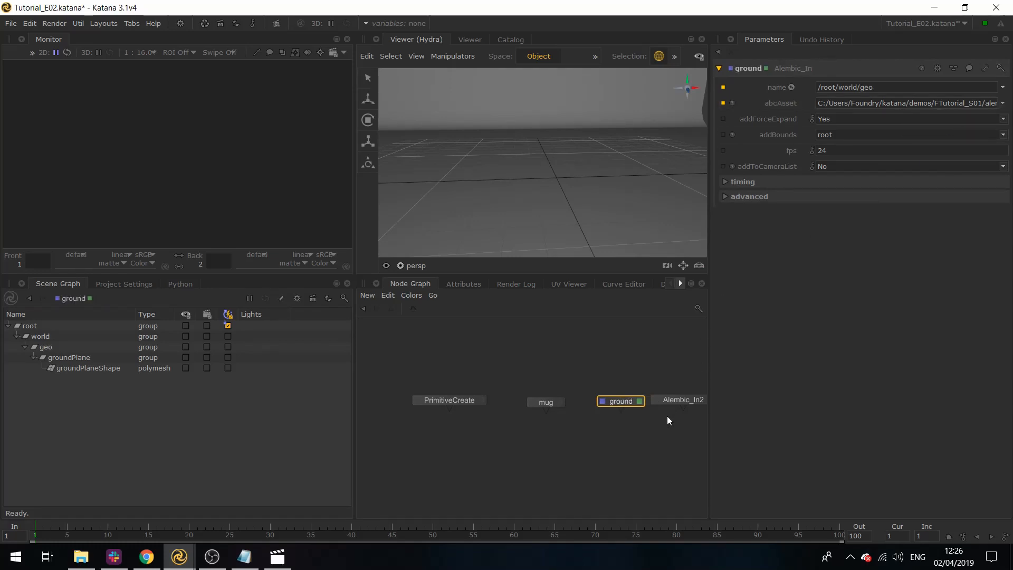
left_click(683, 398)
type("coil")
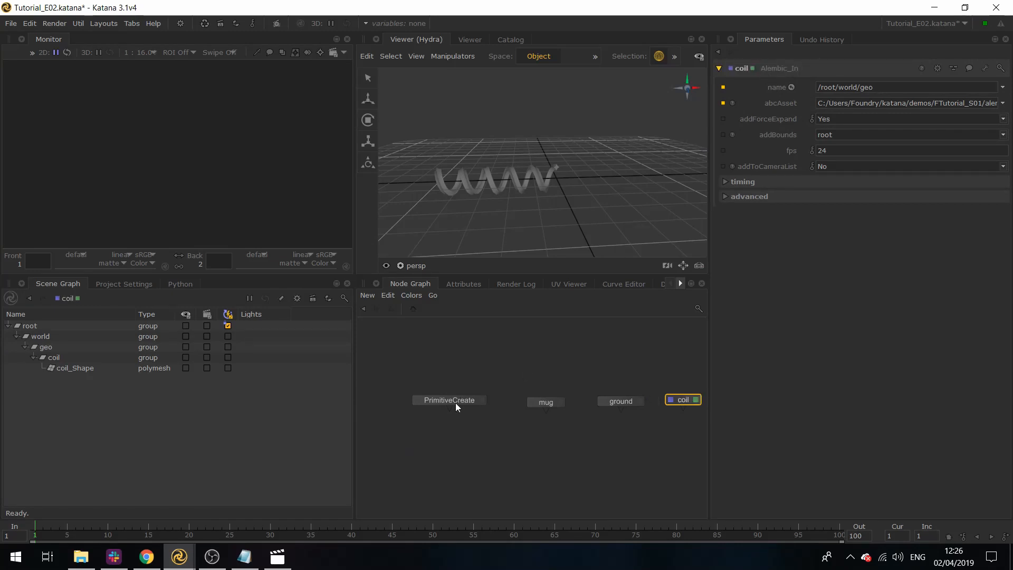
left_click(448, 399)
type("sphere")
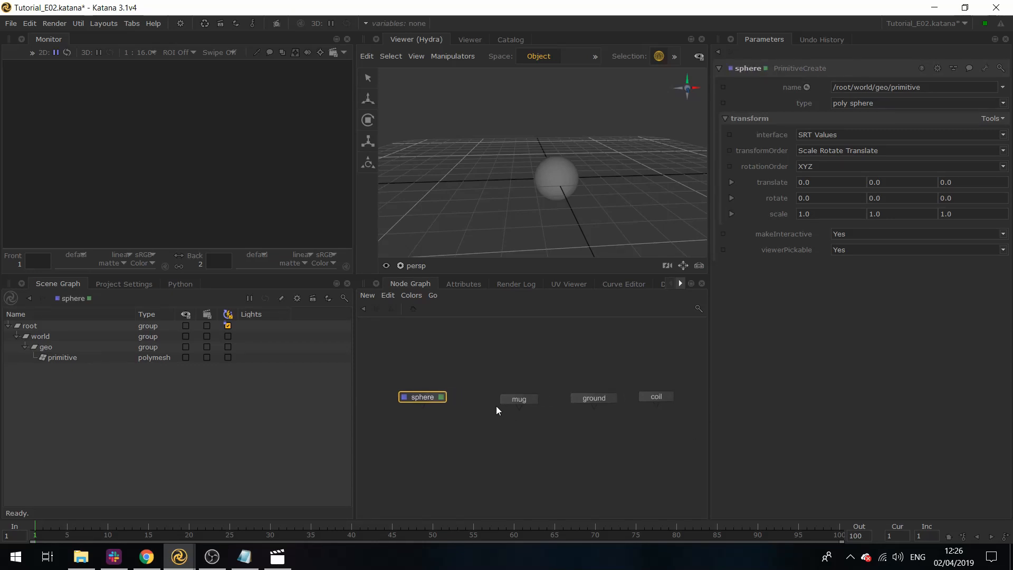
View the coil node's output and place a new Importomatic node in the graph
key("v")
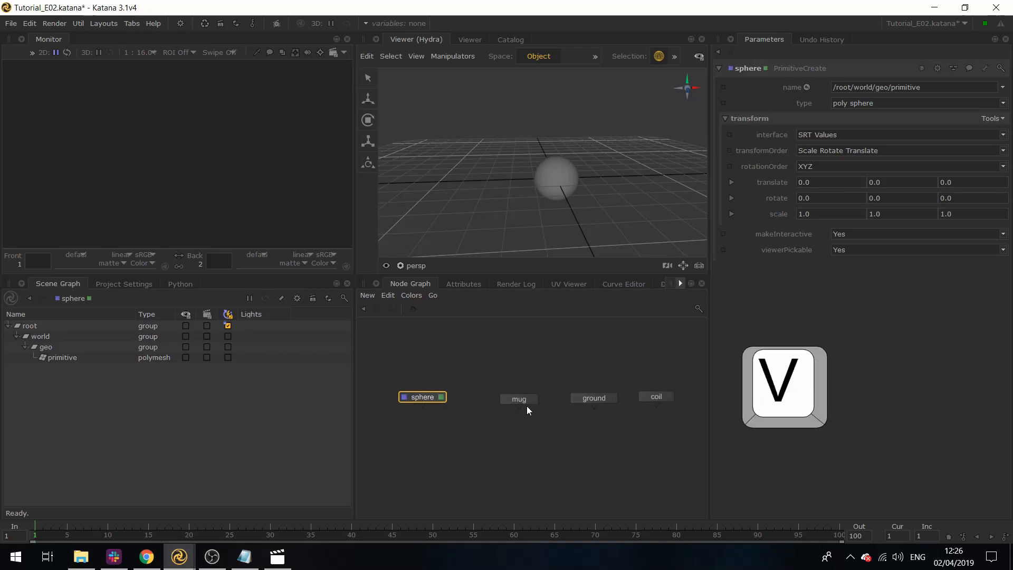
left_click(518, 399)
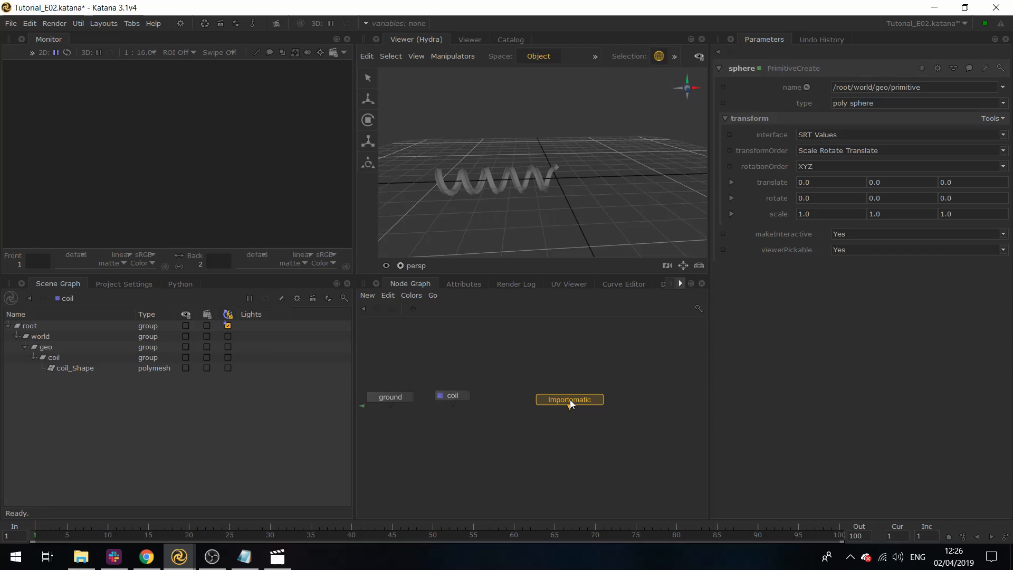
Add the mug, ground and coil Alembic files to the Importomatic so they appear under geo
left_click(568, 399)
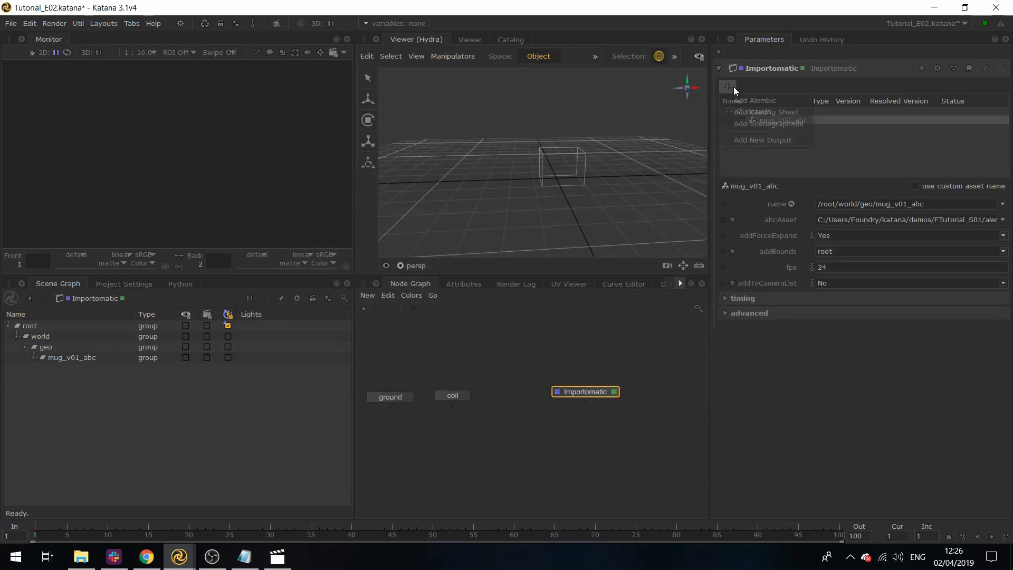
left_click(752, 100)
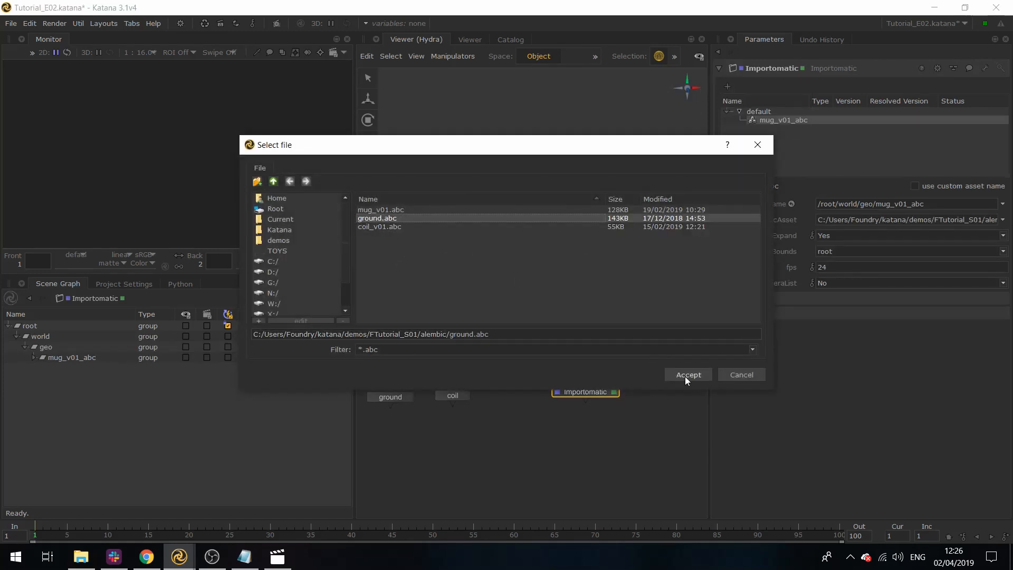
left_click(686, 375)
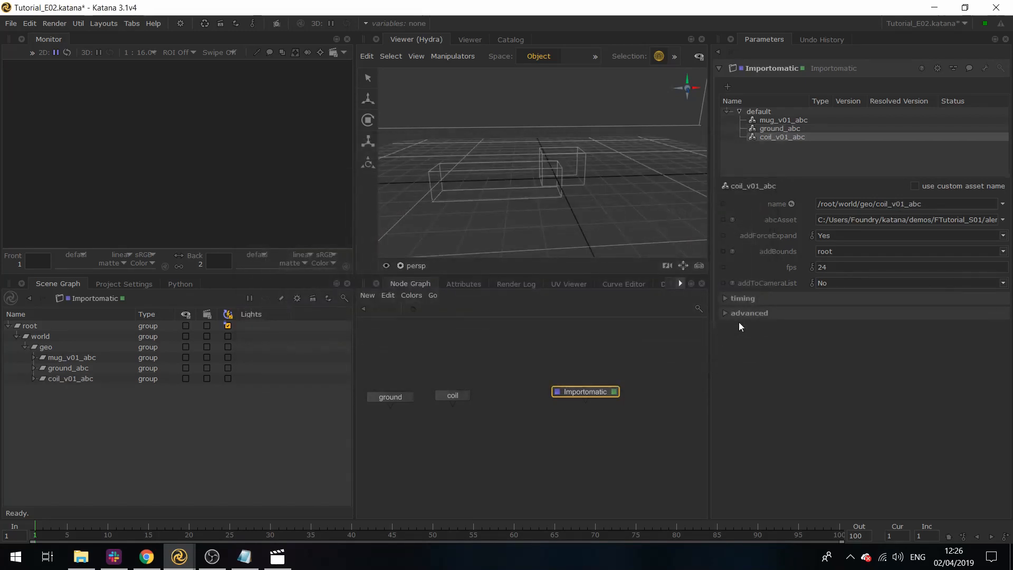
left_click(46, 347)
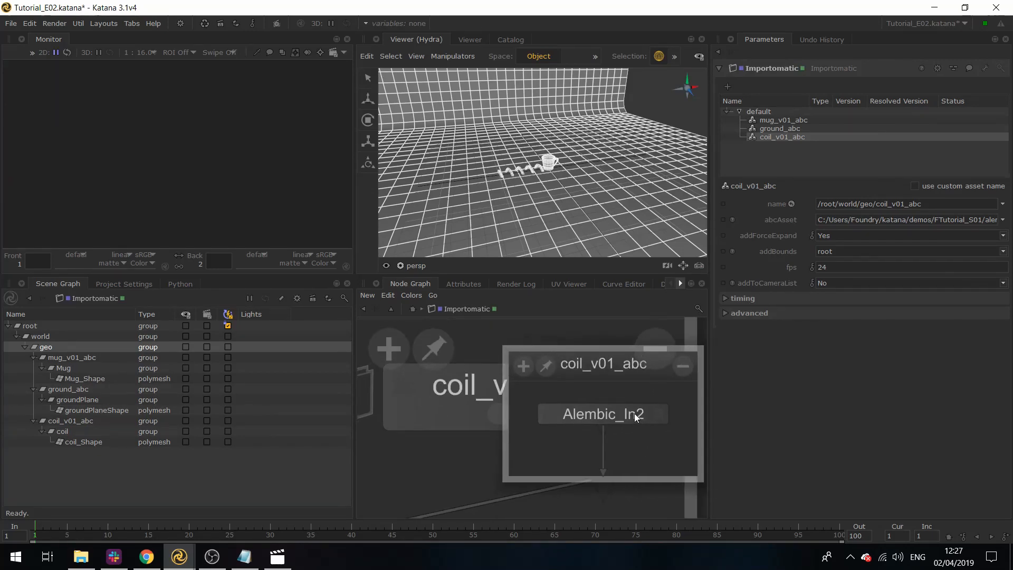
left_click(602, 414)
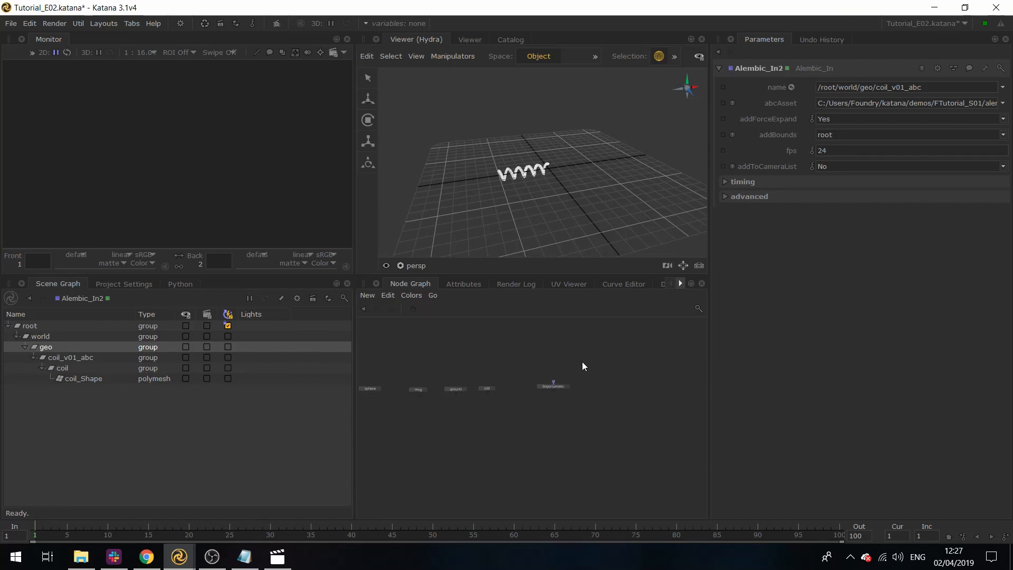
left_click(552, 386)
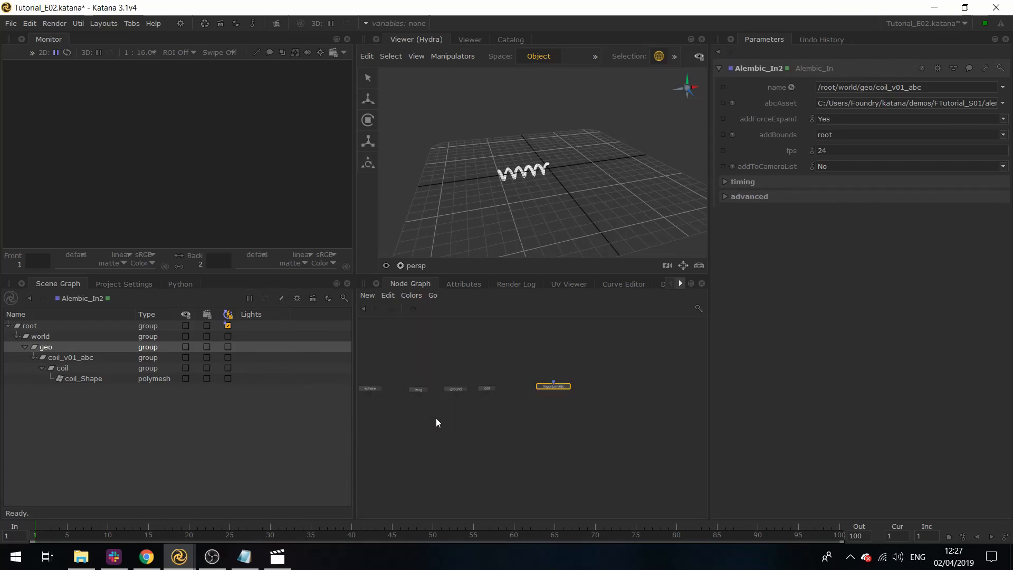